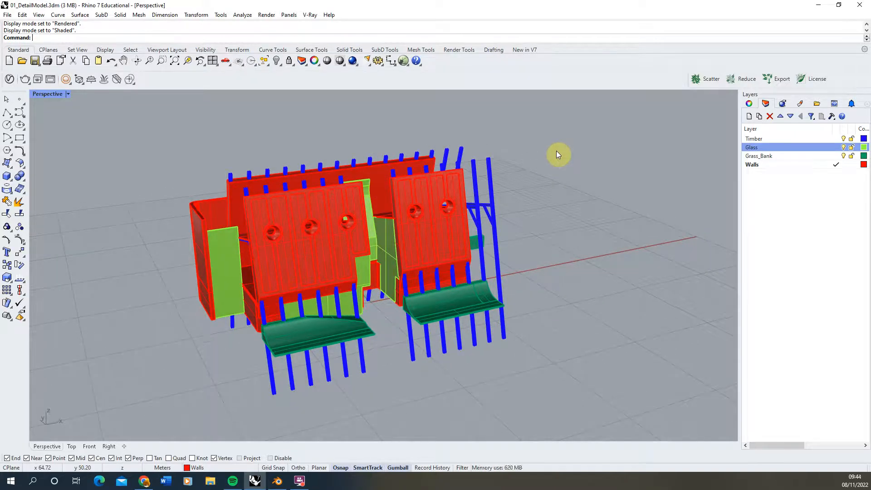
{"action": "mouse_move", "coordinate": [283, 303]}
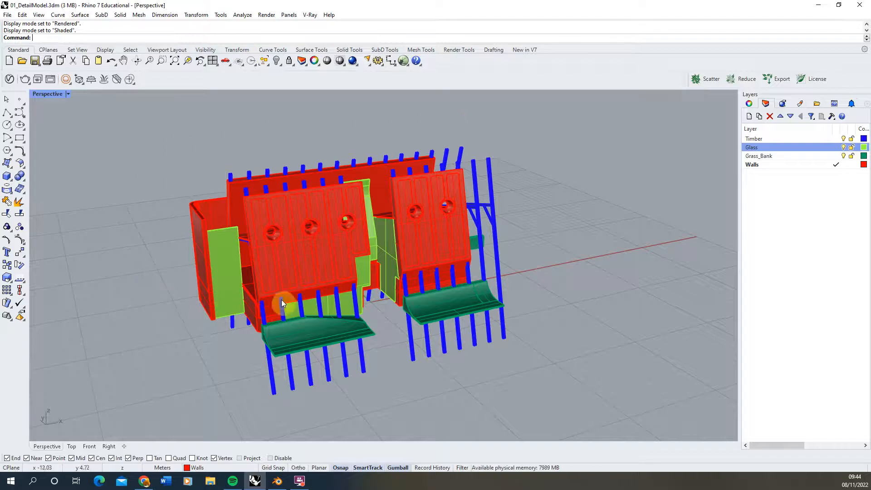
{"action": "mouse_move", "coordinate": [526, 167]}
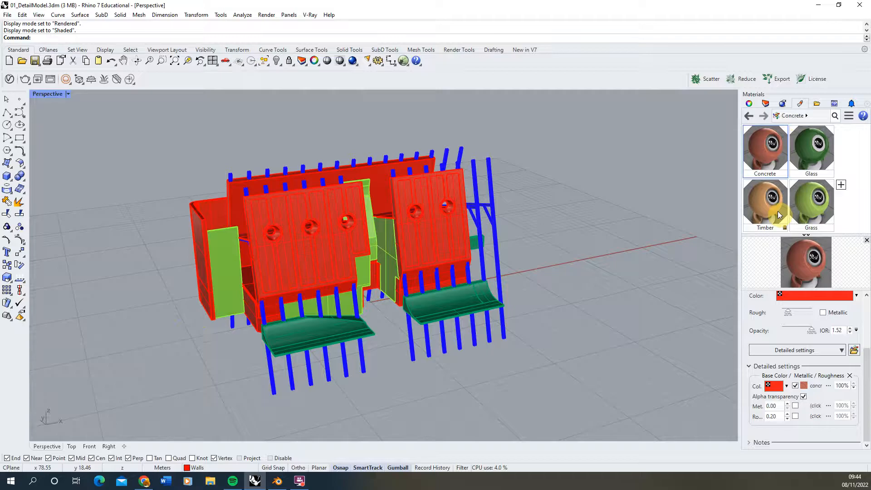
Show the Perspective viewport's list of display modes.
{"action": "left_click", "coordinate": [67, 93]}
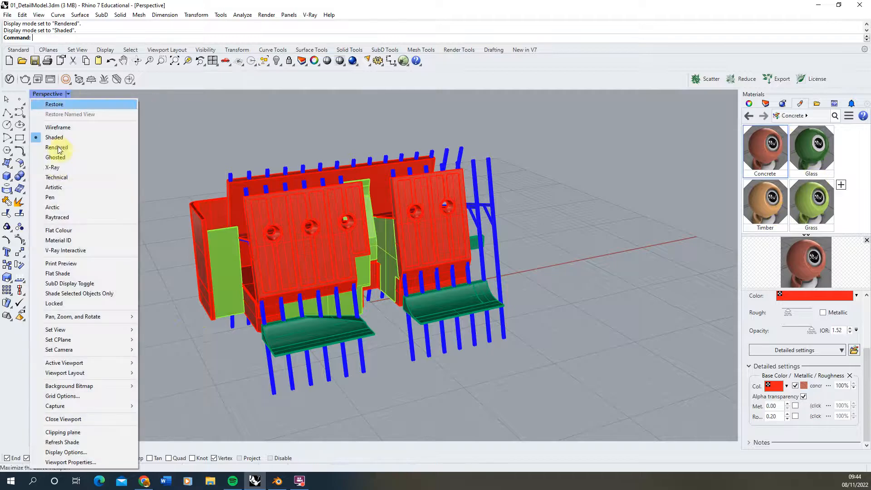
{"action": "mouse_move", "coordinate": [56, 147]}
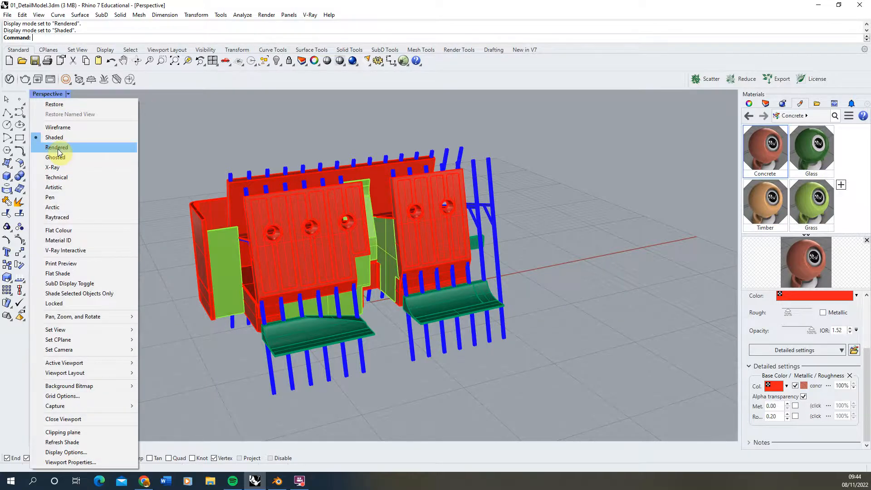
Preview the model in Rendered mode, then window-select all building objects.
{"action": "left_click", "coordinate": [57, 147]}
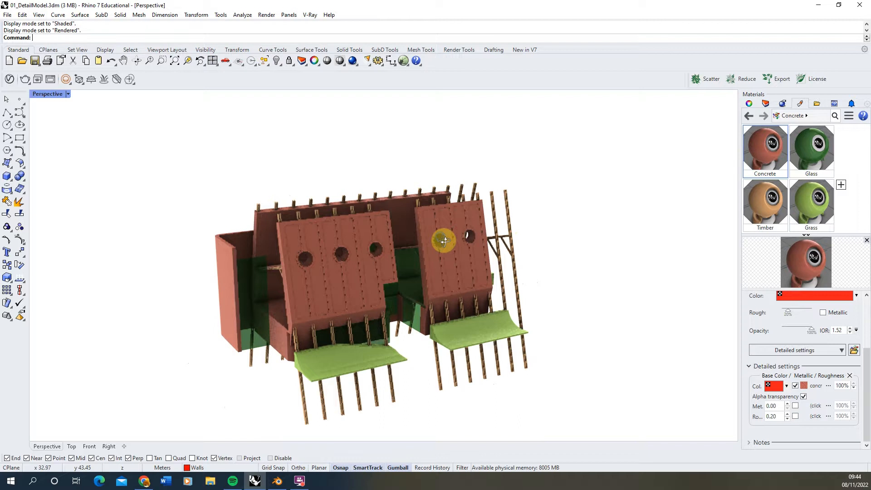
{"action": "left_click_drag", "start_coordinate": [444, 242], "coordinate": [419, 250]}
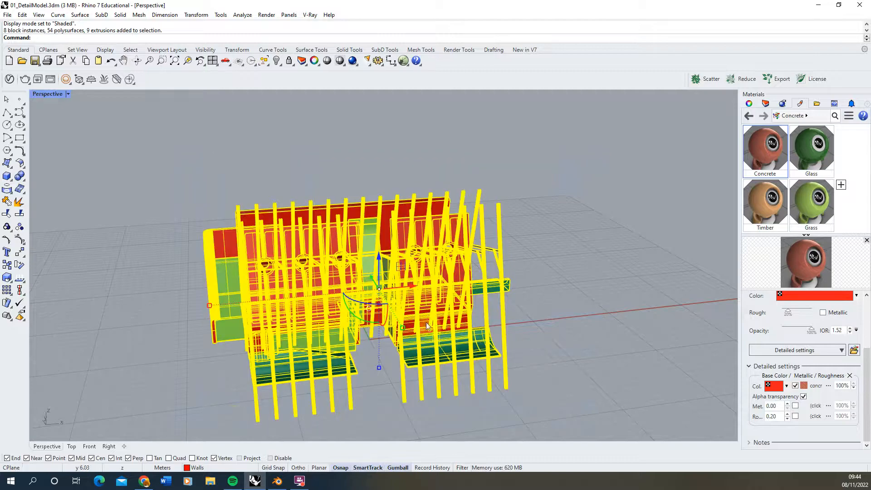
Export the selection as an OBJ (*.obj) file named Model.
{"action": "left_click", "coordinate": [7, 14]}
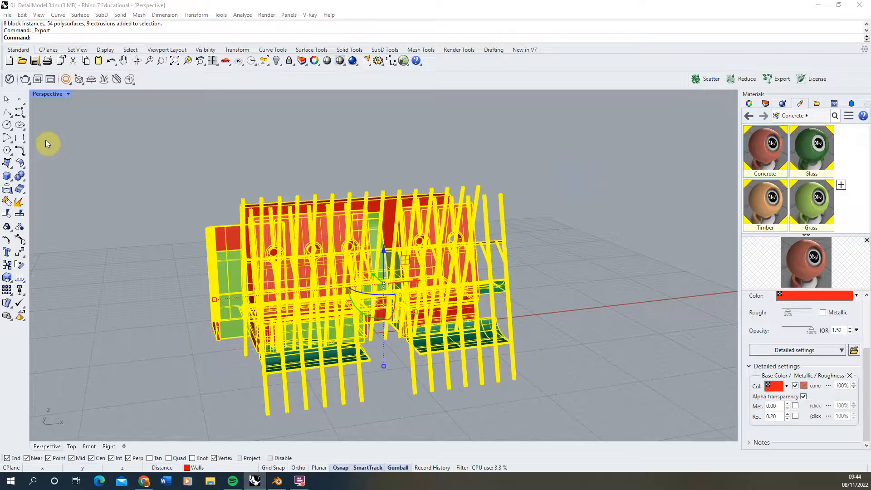
{"action": "left_click", "coordinate": [781, 79]}
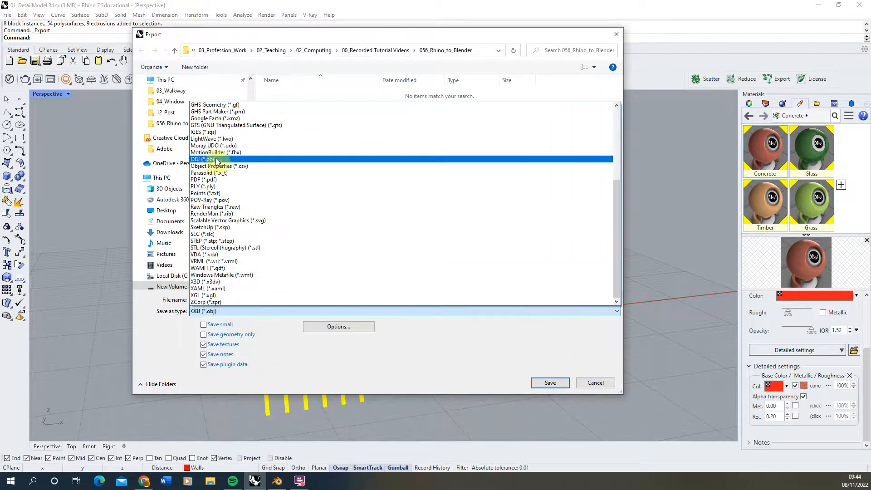
{"action": "left_click", "coordinate": [204, 159]}
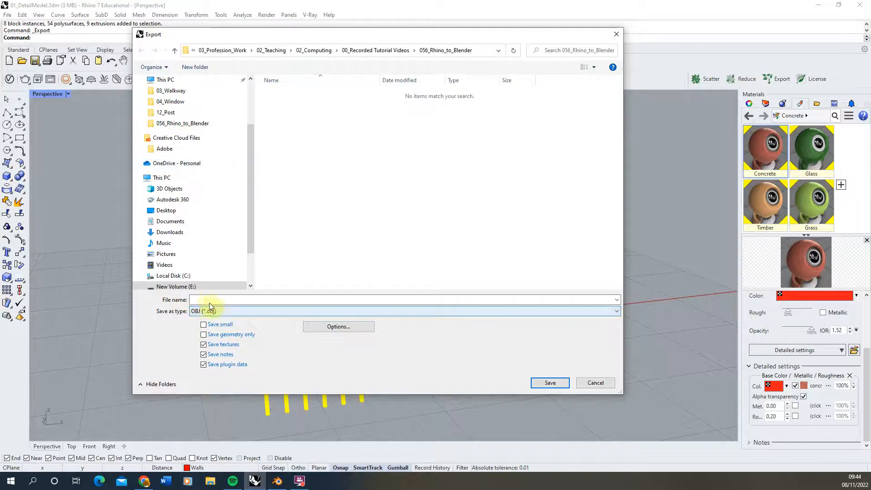
{"action": "type", "text": "Model"}
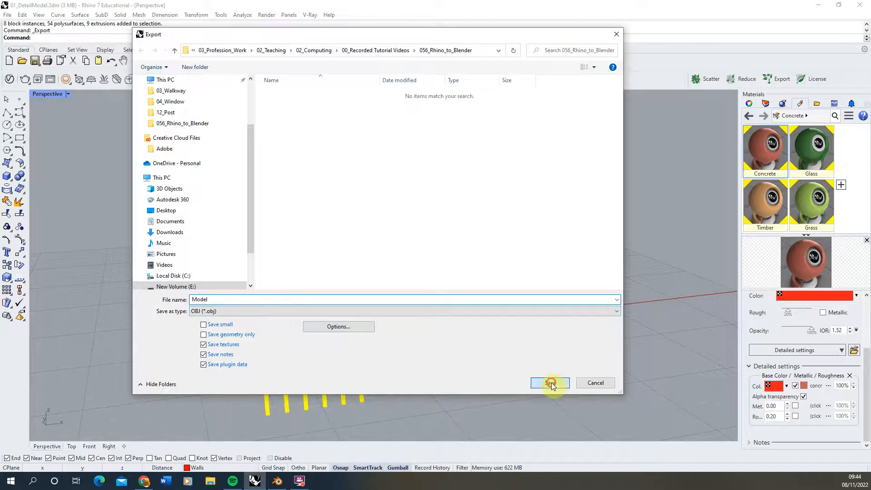
Save the export and set OBJ naming to export object names as OBJ objects.
{"action": "left_click", "coordinate": [549, 382]}
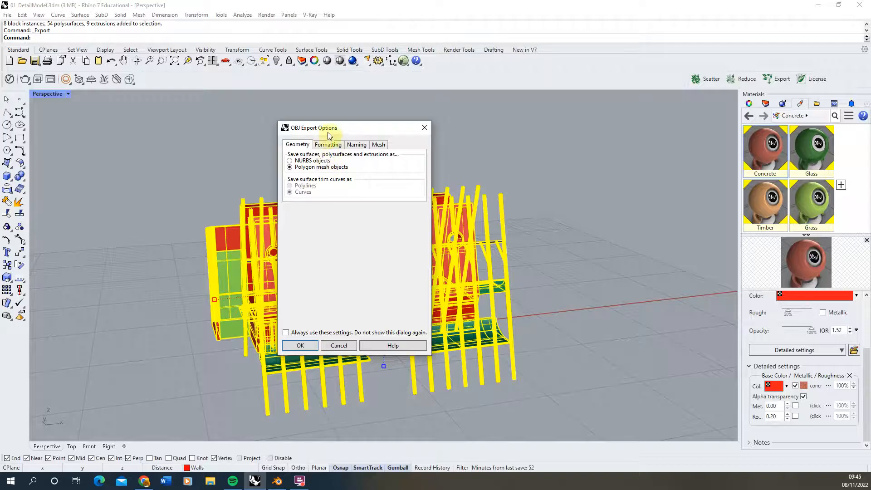
{"action": "left_click", "coordinate": [327, 144]}
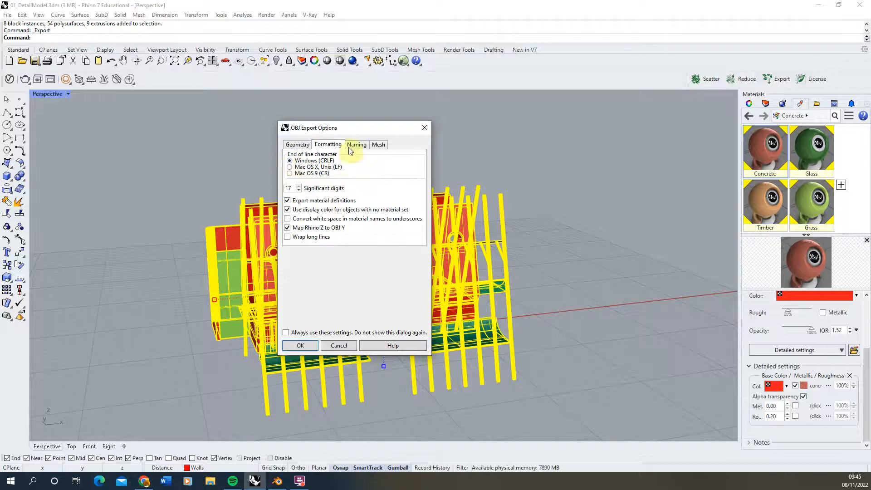
{"action": "left_click", "coordinate": [356, 144]}
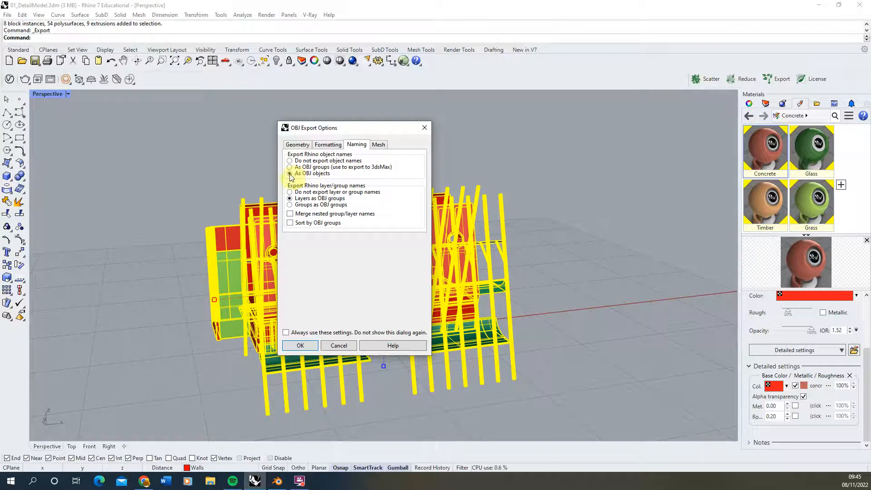
{"action": "left_click", "coordinate": [289, 173]}
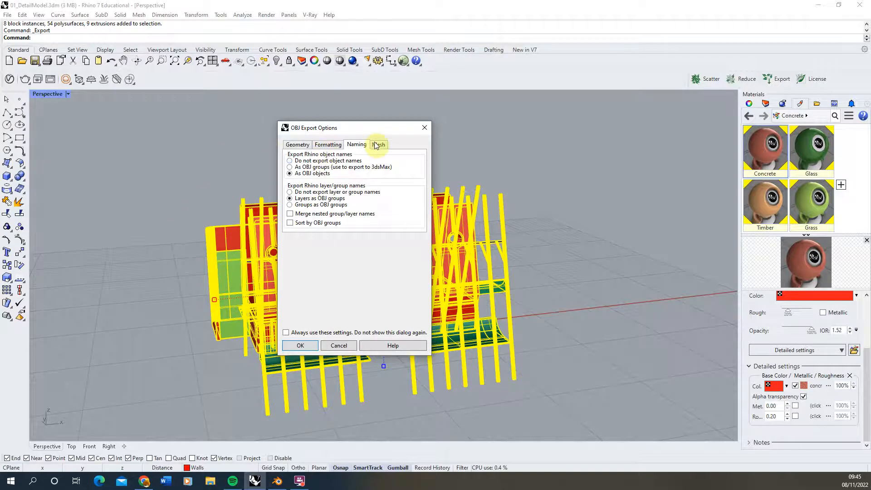
{"action": "left_click", "coordinate": [378, 144]}
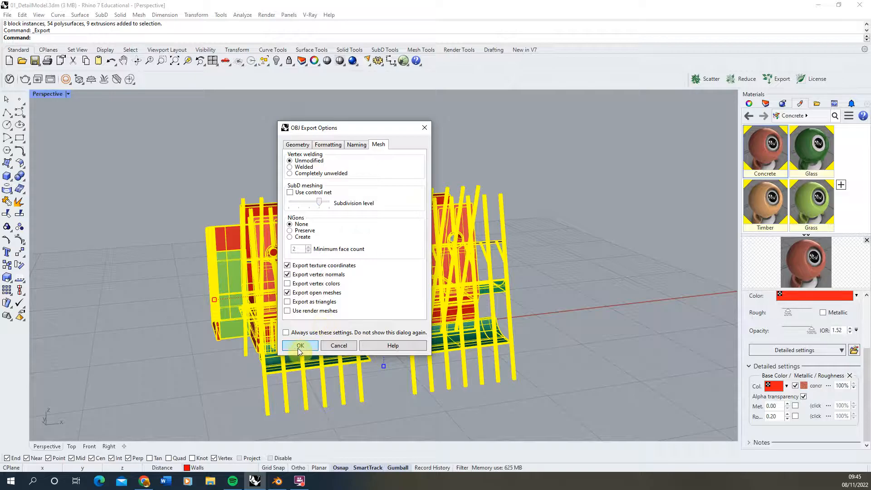
Accept the OBJ export and polygon mesh options to write Model.obj.
{"action": "left_click", "coordinate": [300, 346]}
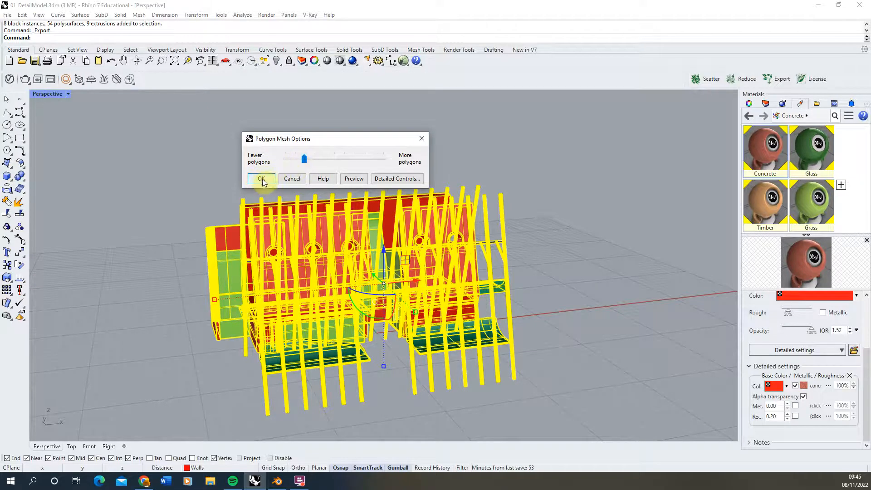
{"action": "left_click", "coordinate": [262, 178]}
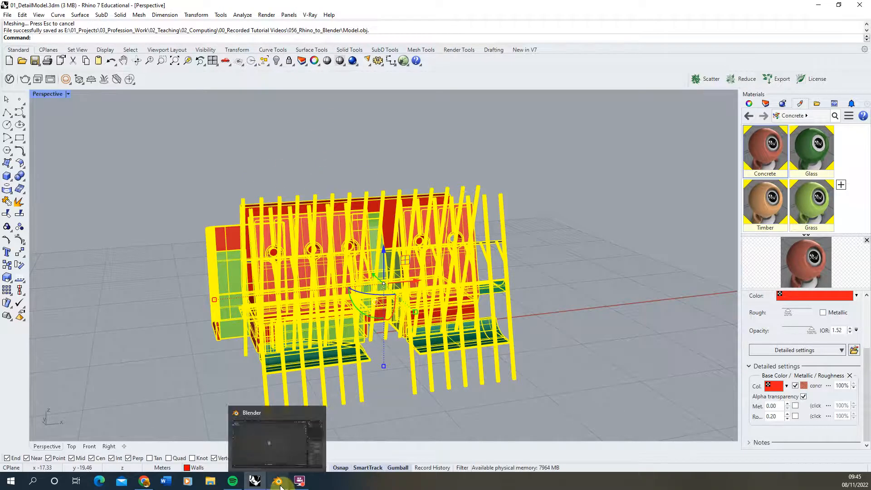
Switch to Blender and bring up File > Import formats.
{"action": "left_click", "coordinate": [277, 480]}
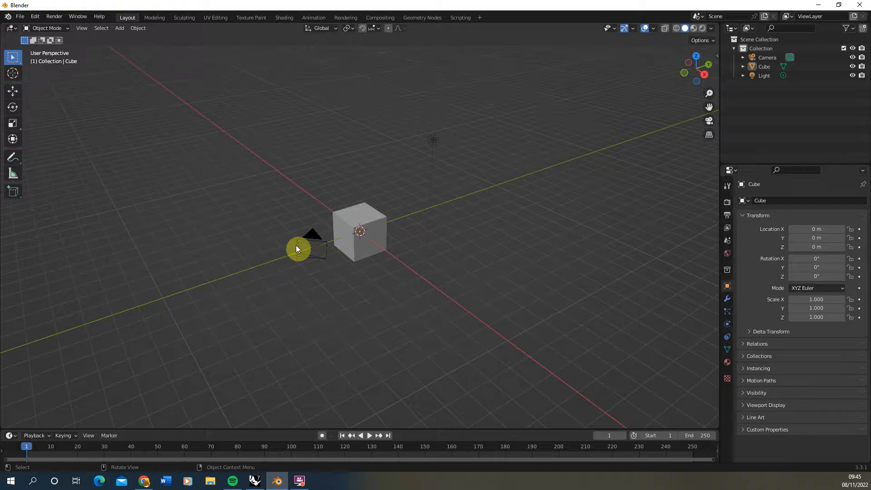
{"action": "left_click", "coordinate": [19, 16]}
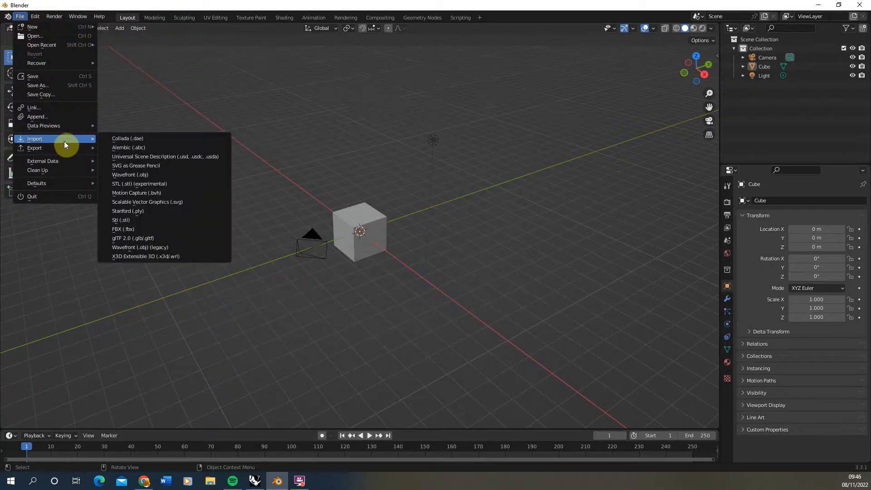
{"action": "mouse_move", "coordinate": [130, 174]}
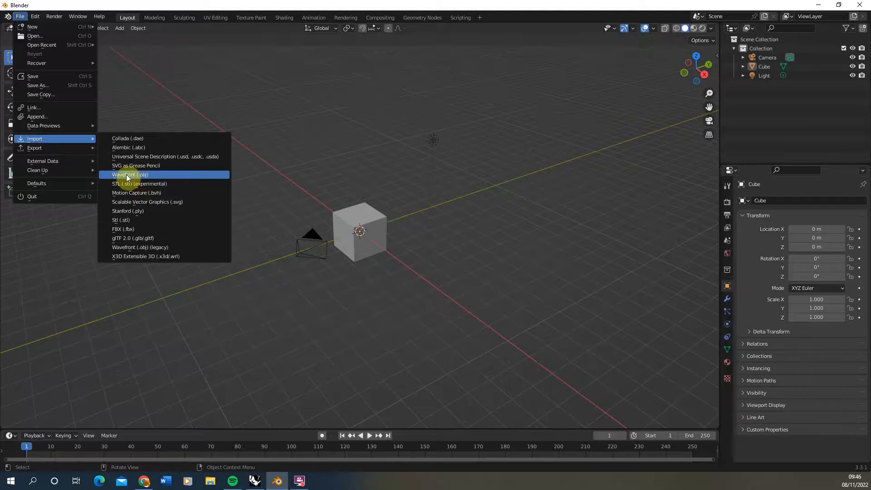
Import Model.obj from the 056_Rhino_to_Blender folder as Wavefront OBJ.
{"action": "left_click", "coordinate": [130, 174]}
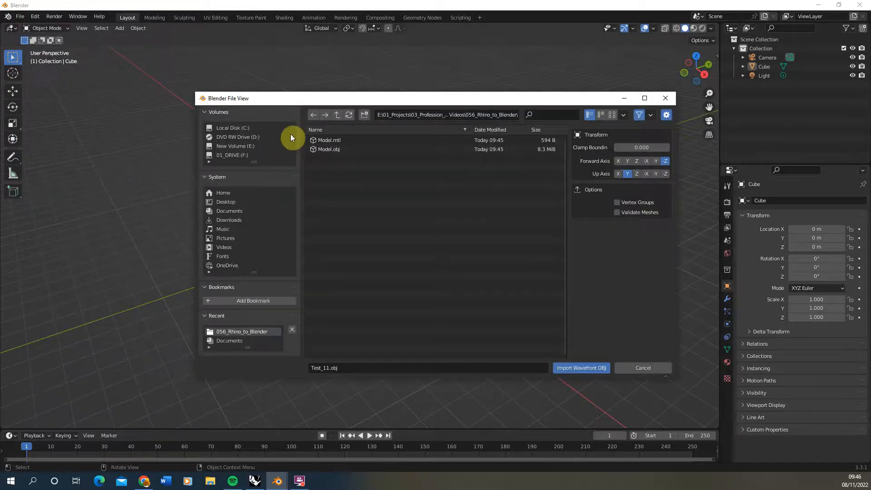
{"action": "left_click", "coordinate": [329, 149]}
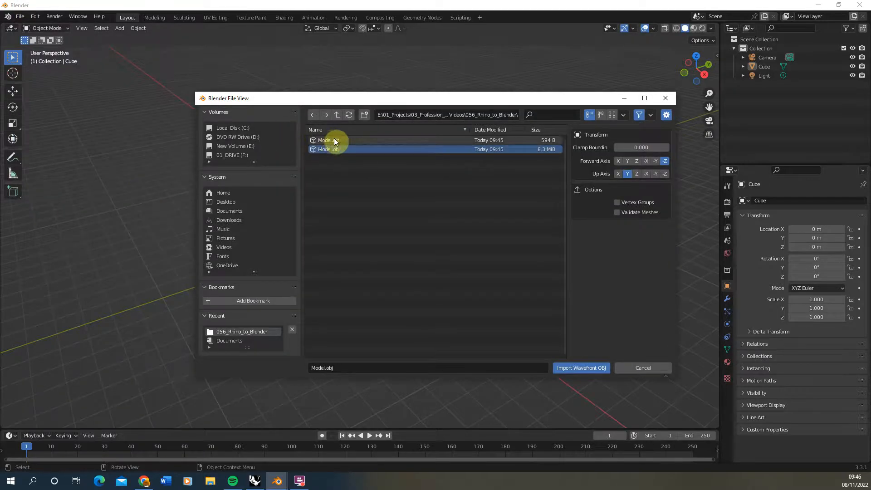
{"action": "left_click", "coordinate": [327, 149]}
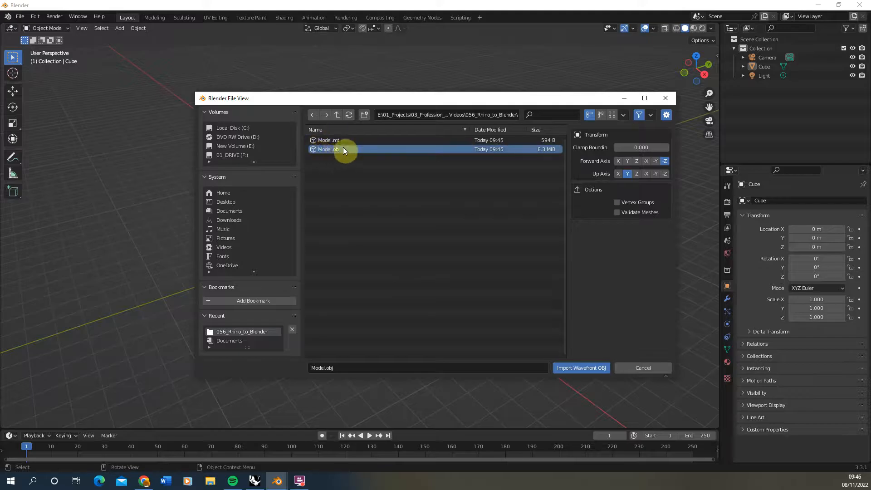
{"action": "mouse_move", "coordinate": [378, 153]}
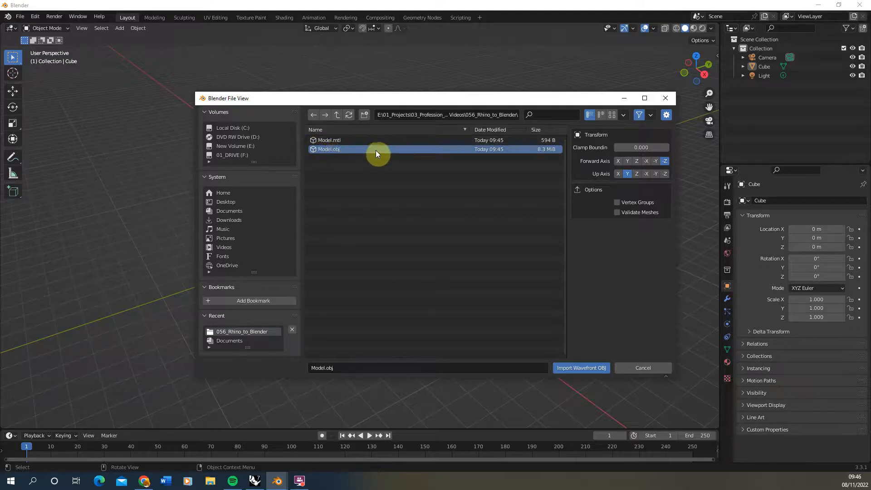
{"action": "mouse_move", "coordinate": [401, 176]}
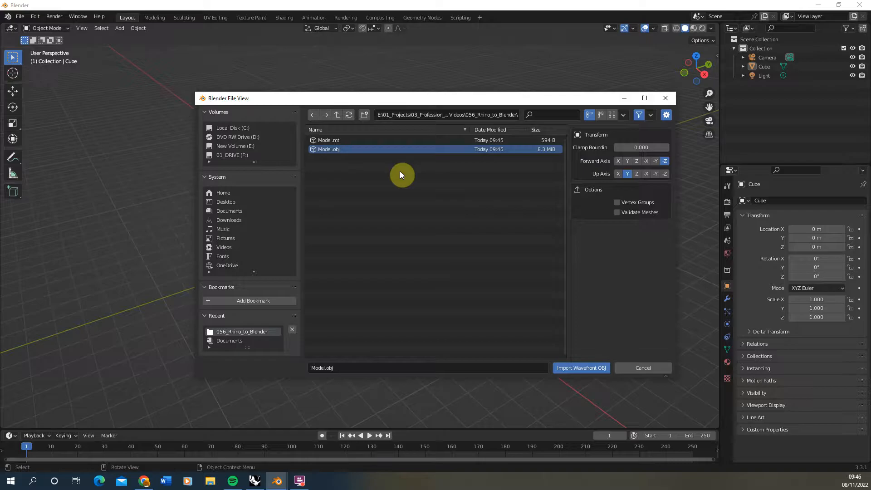
{"action": "left_click", "coordinate": [581, 366]}
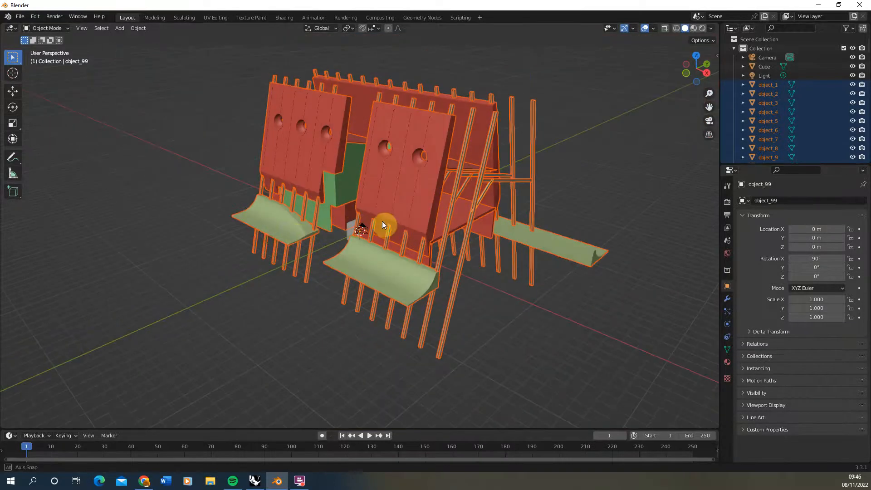
Orbit and zoom around the imported building to inspect the wall textures.
{"action": "left_click_drag", "start_coordinate": [382, 225], "coordinate": [297, 243]}
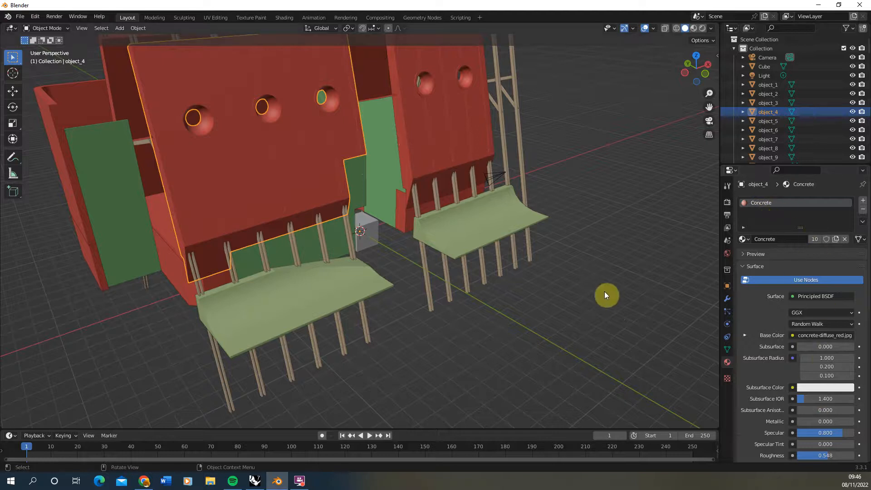
{"action": "left_click_drag", "start_coordinate": [606, 295], "coordinate": [546, 310]}
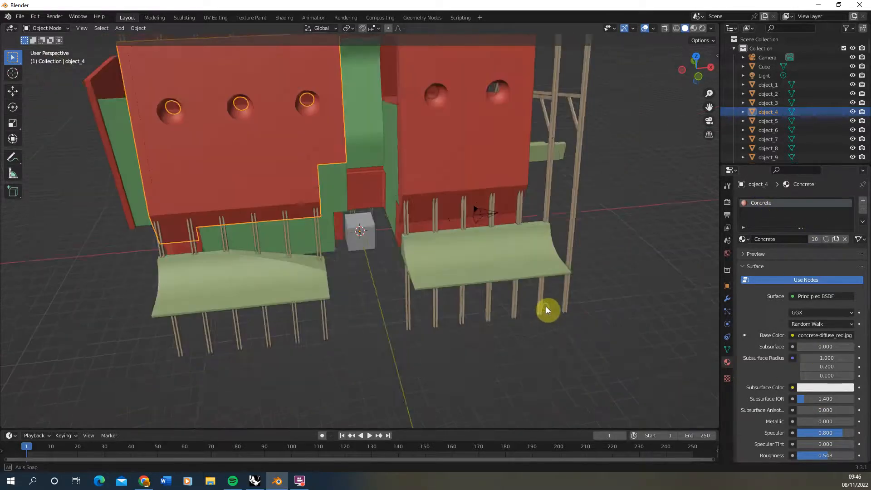
{"action": "left_click_drag", "start_coordinate": [547, 309], "coordinate": [550, 257]}
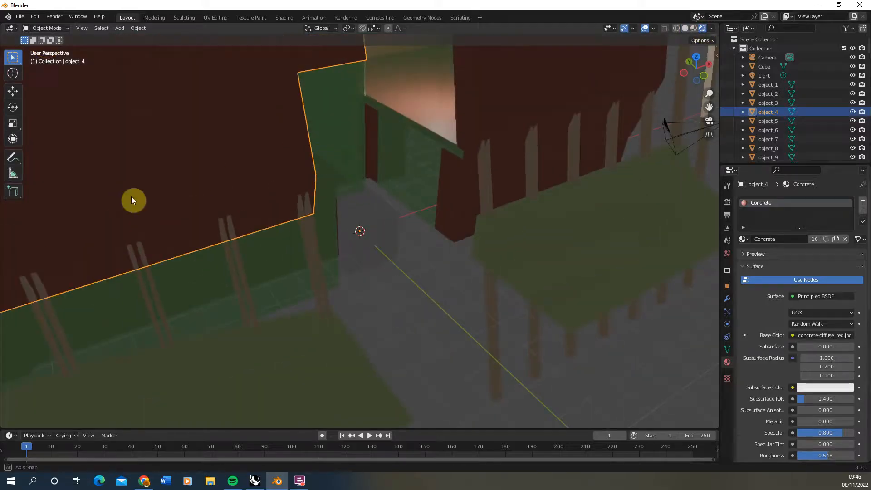
{"action": "left_click_drag", "start_coordinate": [133, 201], "coordinate": [316, 216]}
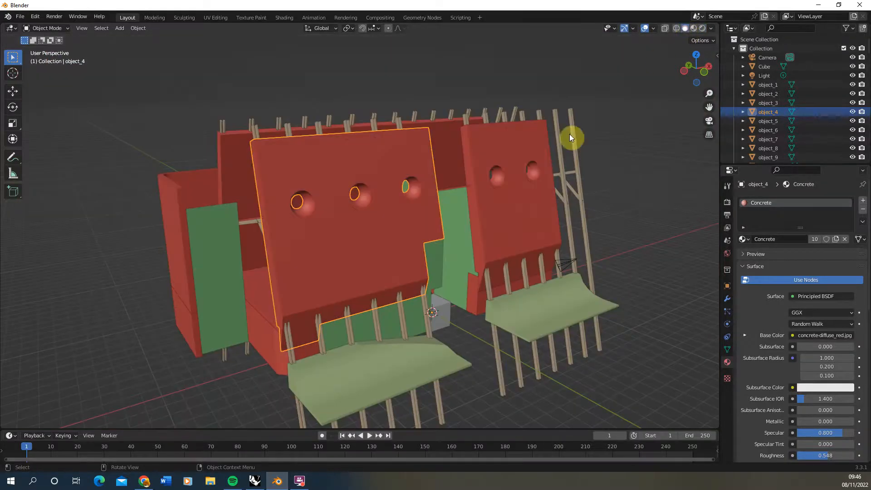
Select all wall pieces sharing the Concrete material using linked selection by material.
{"action": "left_click_drag", "start_coordinate": [569, 138], "coordinate": [621, 114]}
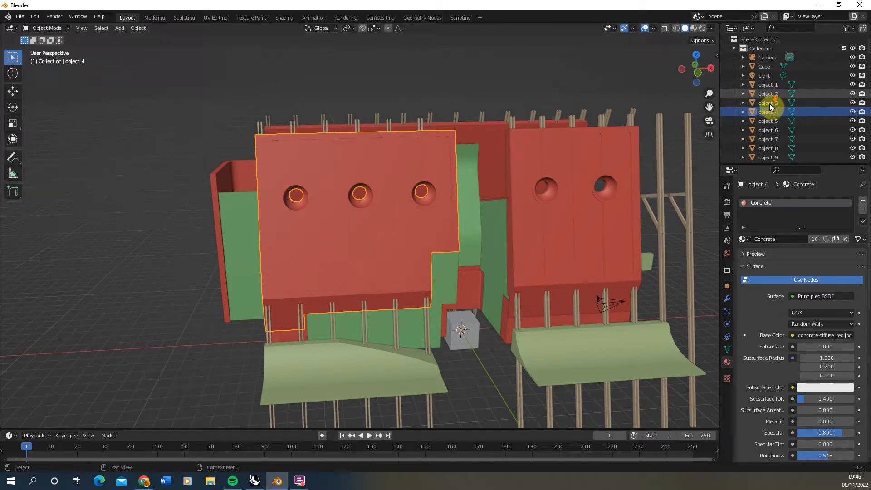
{"action": "scroll", "scroll_direction": "down", "scroll_amount": 3}
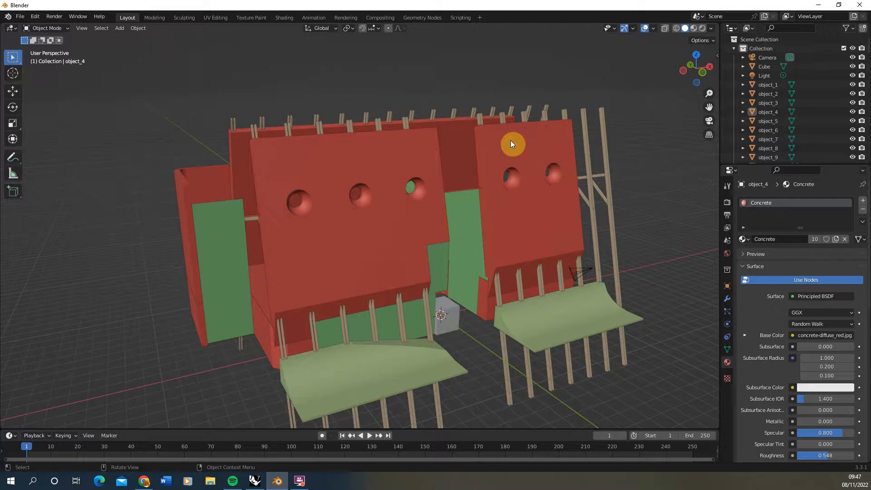
{"action": "mouse_move", "coordinate": [395, 161]}
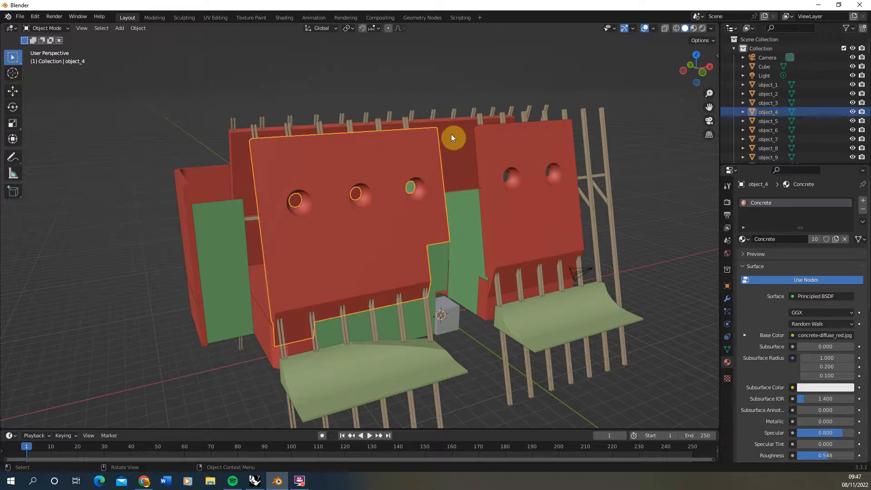
{"action": "left_click", "coordinate": [453, 138]}
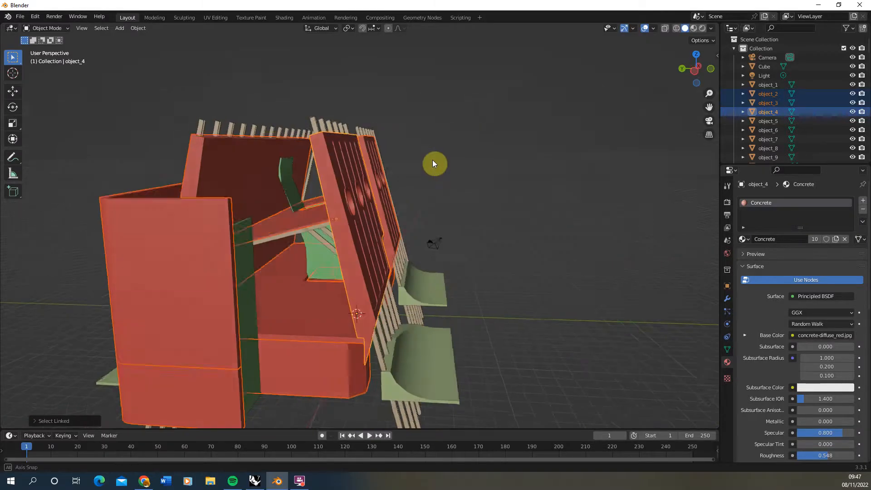
Move the concrete wall pieces into a new Walls collection and collapse it.
{"action": "left_click_drag", "start_coordinate": [433, 163], "coordinate": [383, 177]}
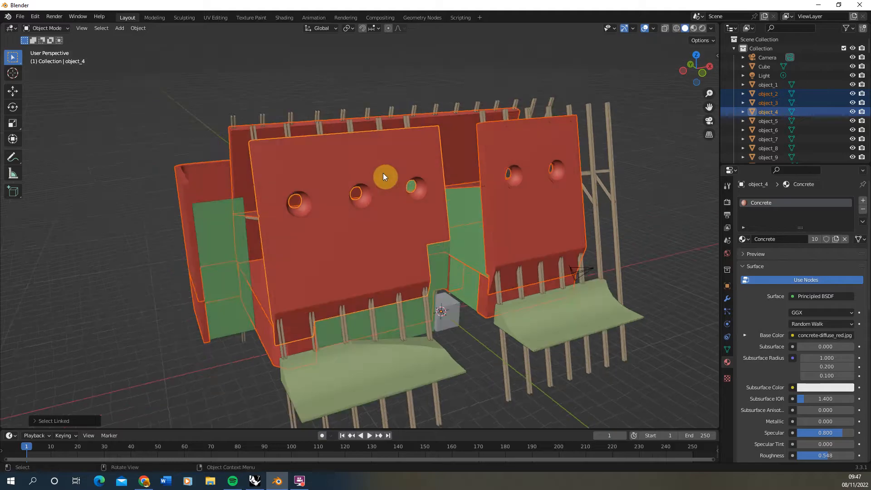
{"action": "right_click", "coordinate": [383, 176]}
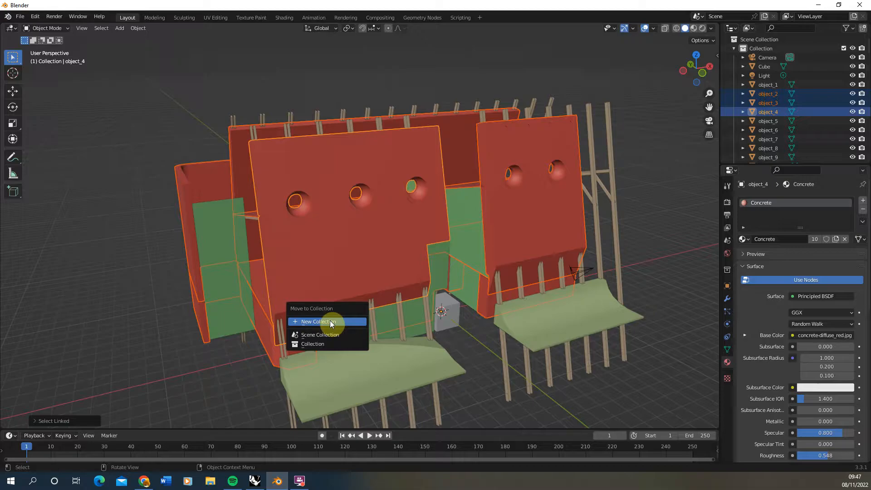
{"action": "left_click", "coordinate": [315, 321]}
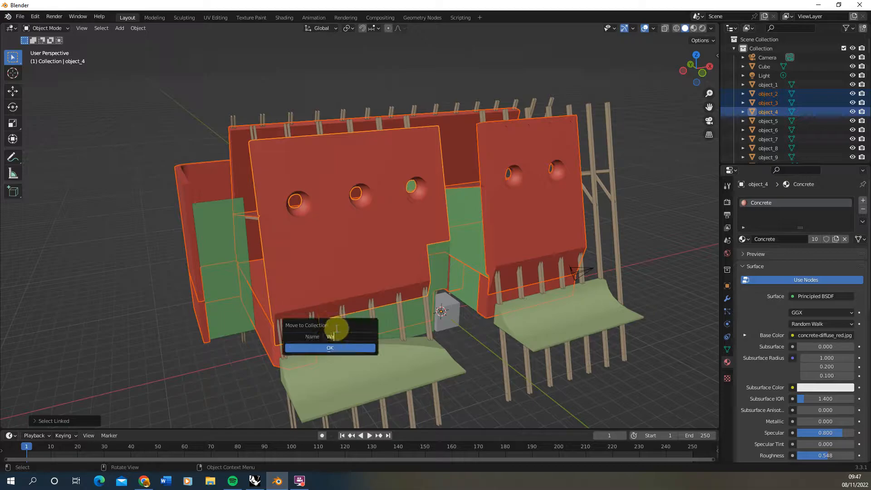
{"action": "left_click", "coordinate": [330, 347]}
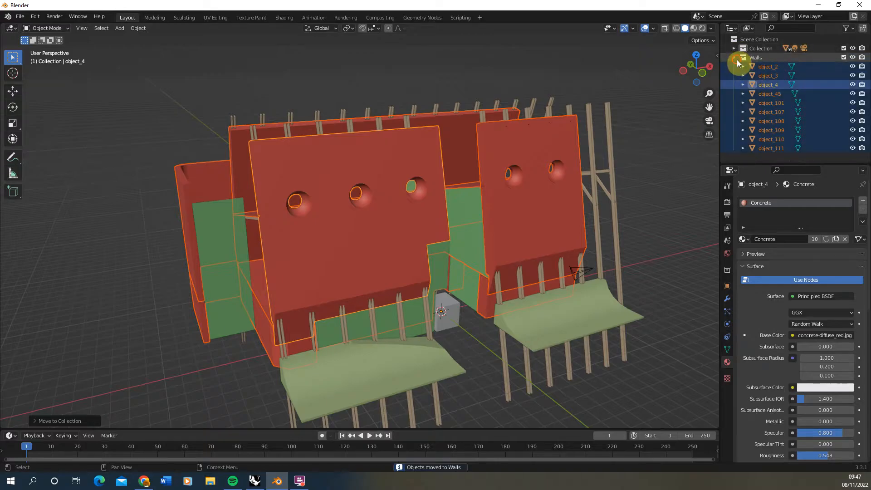
{"action": "left_click", "coordinate": [734, 57]}
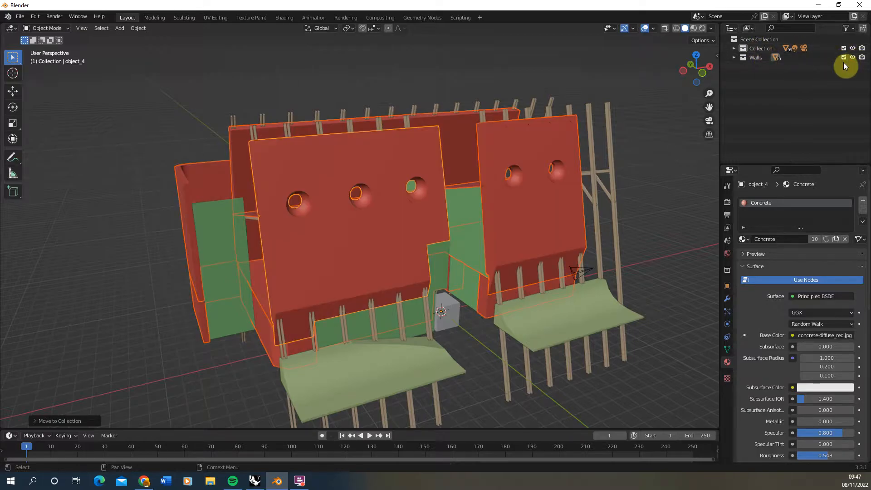
{"action": "left_click", "coordinate": [608, 114]}
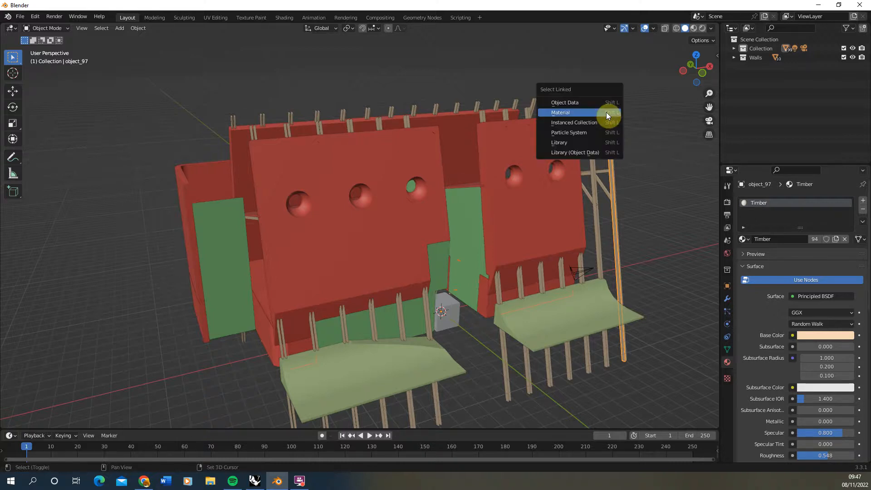
Select all objects with the Timber material and move them into a new 'Timber' collection.
{"action": "left_click", "coordinate": [560, 112]}
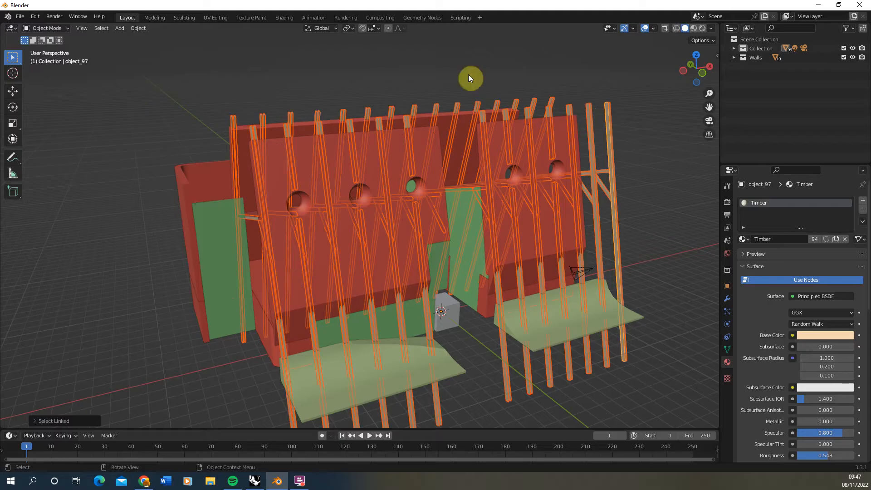
{"action": "right_click", "coordinate": [471, 78]}
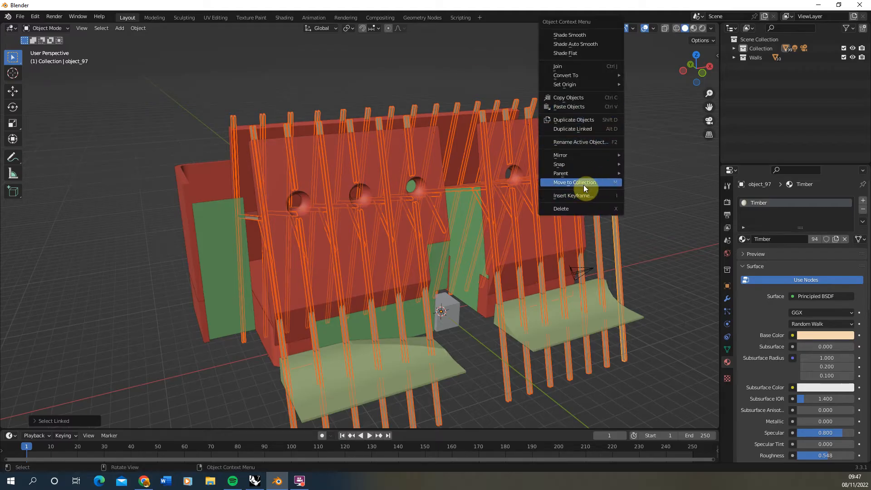
{"action": "left_click", "coordinate": [574, 182]}
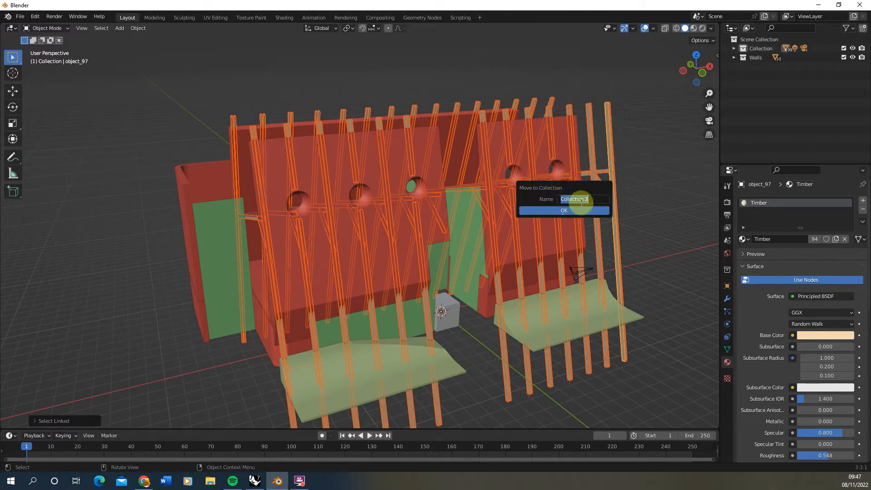
{"action": "type", "text": "Timber"}
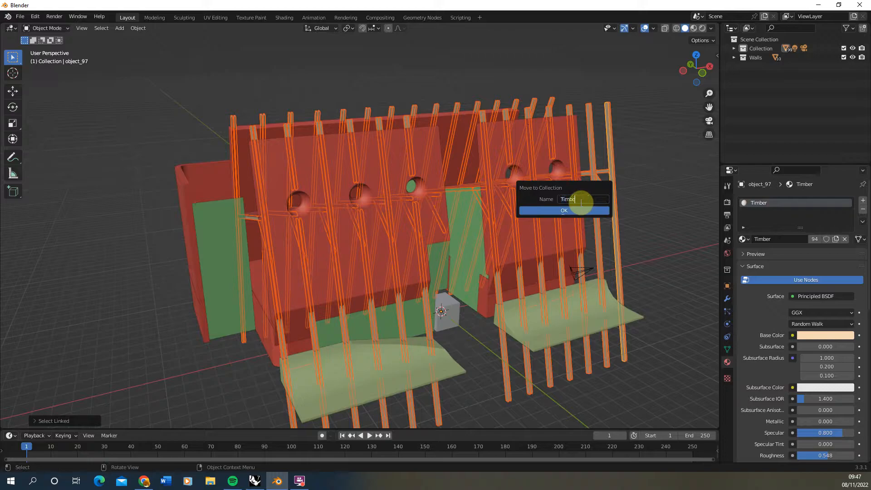
{"action": "left_click", "coordinate": [564, 210]}
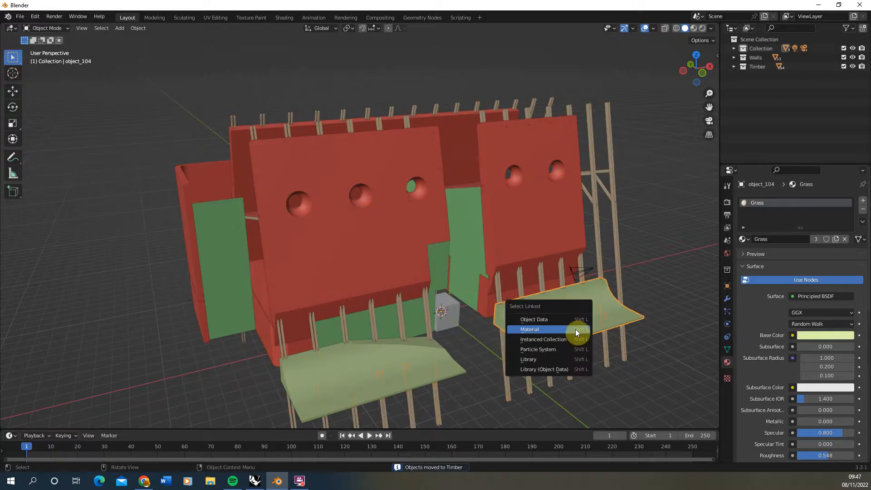
Select both Grass-material pieces and move them into a new collection named 'Grass'.
{"action": "left_click", "coordinate": [529, 329]}
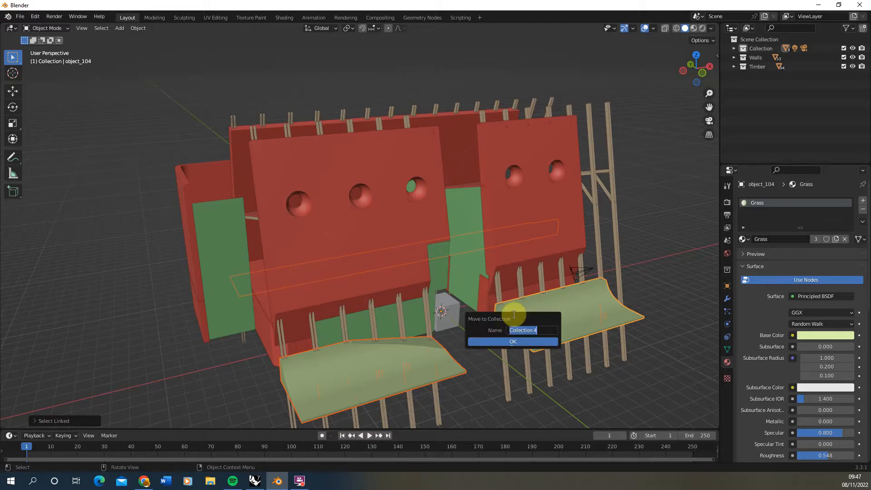
{"action": "type", "text": "Grass"}
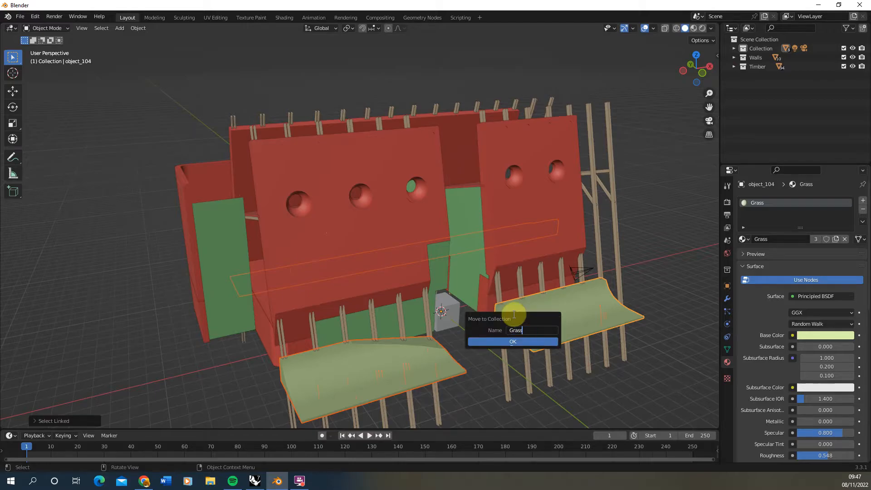
{"action": "left_click", "coordinate": [511, 341]}
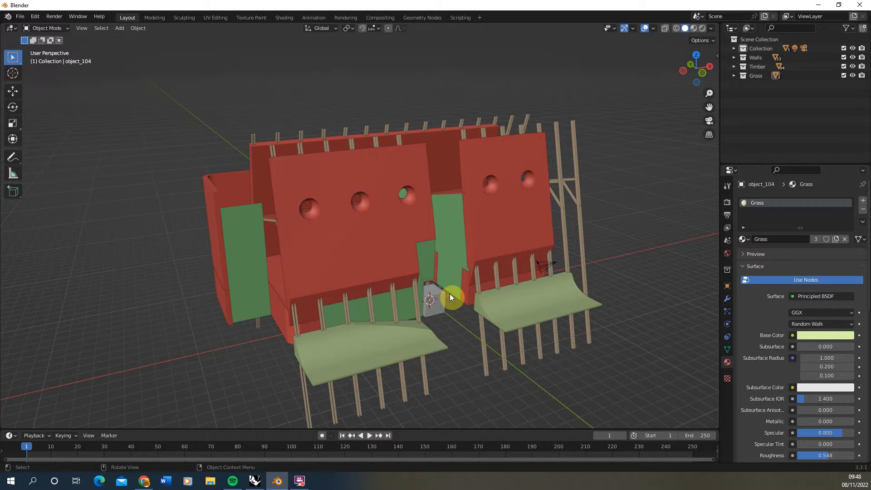
{"action": "left_click_drag", "start_coordinate": [450, 297], "coordinate": [483, 299]}
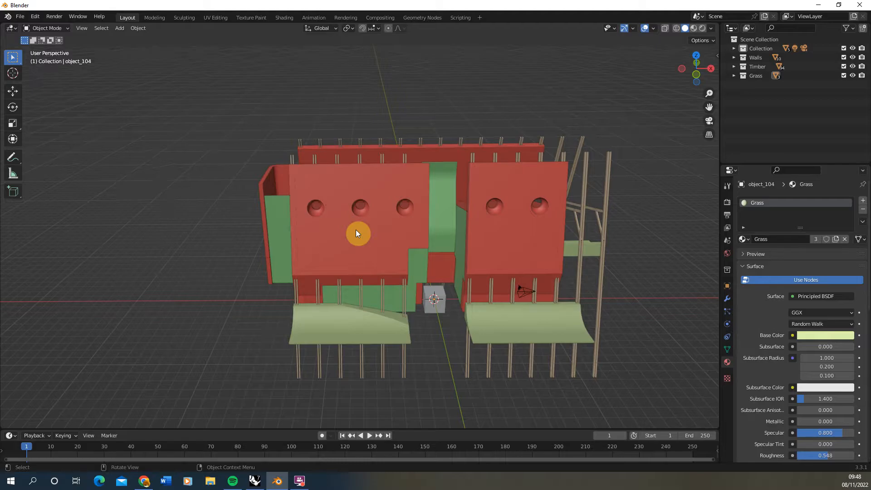
{"action": "left_click_drag", "start_coordinate": [356, 233], "coordinate": [388, 267]}
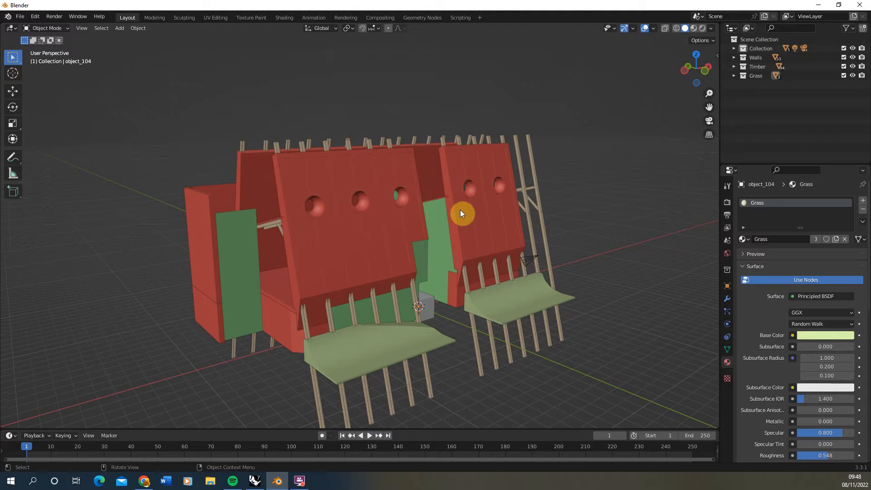
{"action": "mouse_move", "coordinate": [348, 181]}
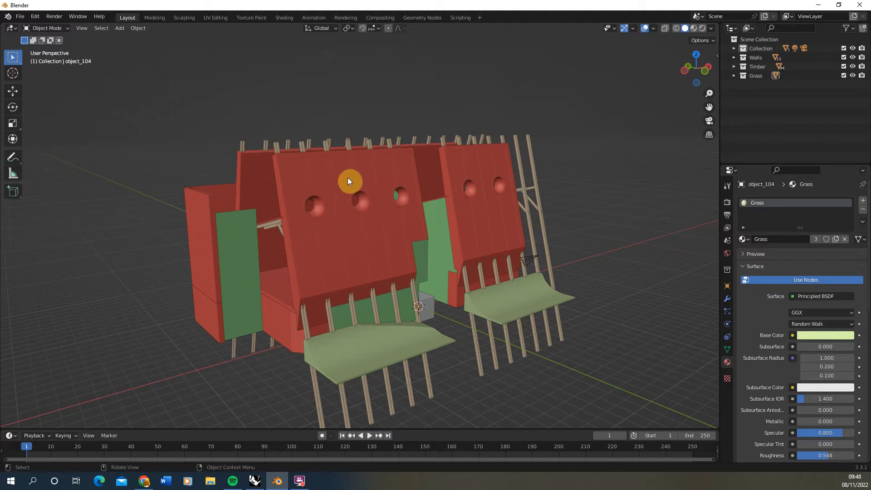